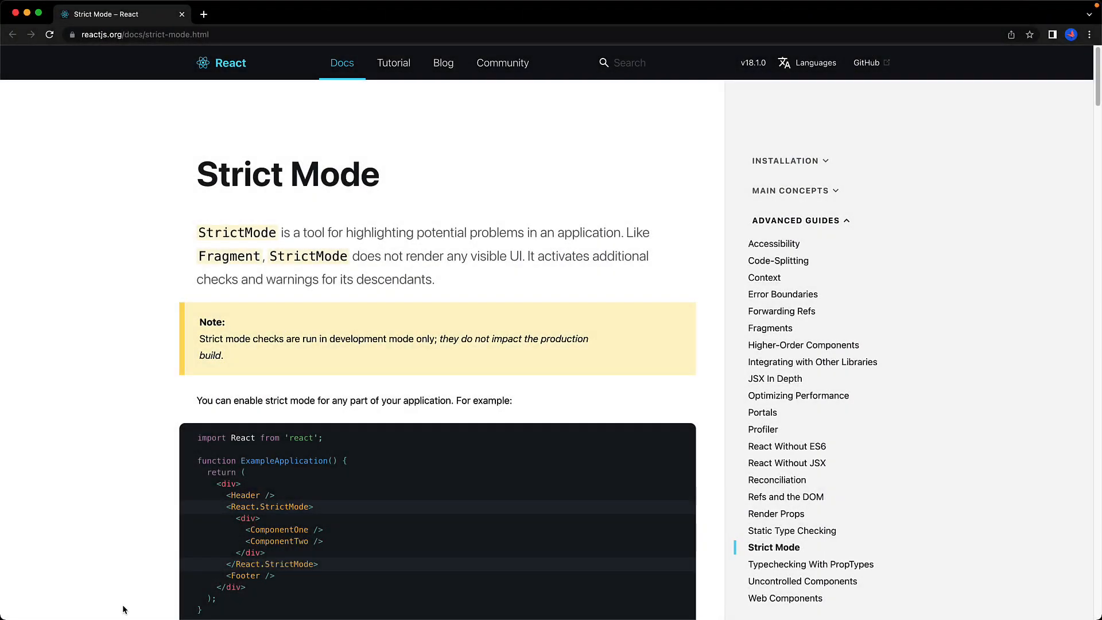
mouse_move(87, 582)
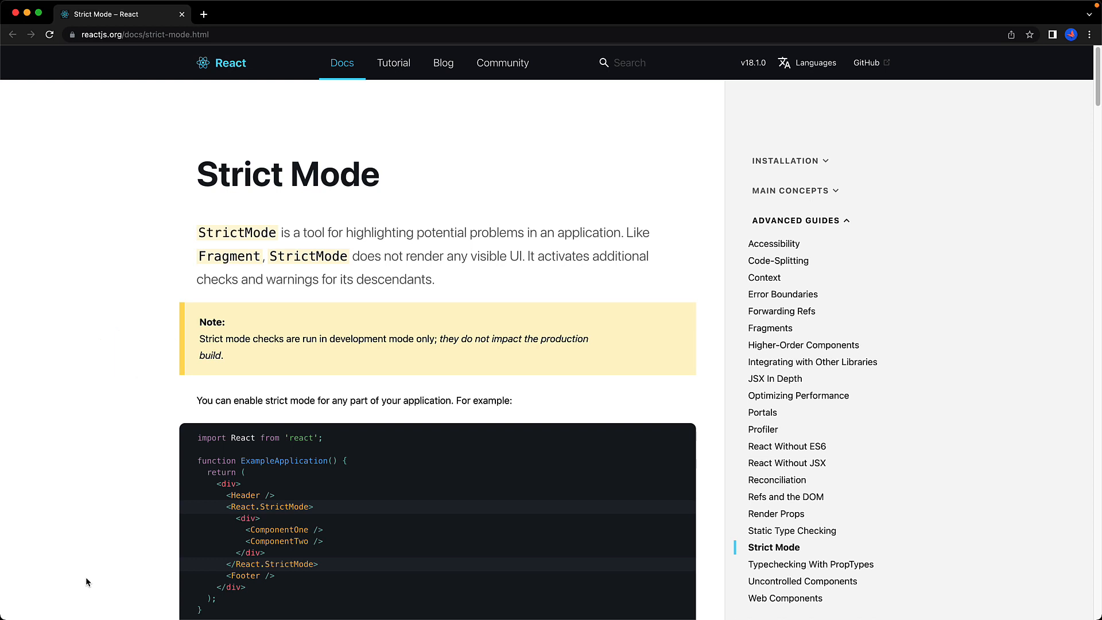
- Add `import { Timer } from './Timer';` to App.tsx
scroll("down", 3)
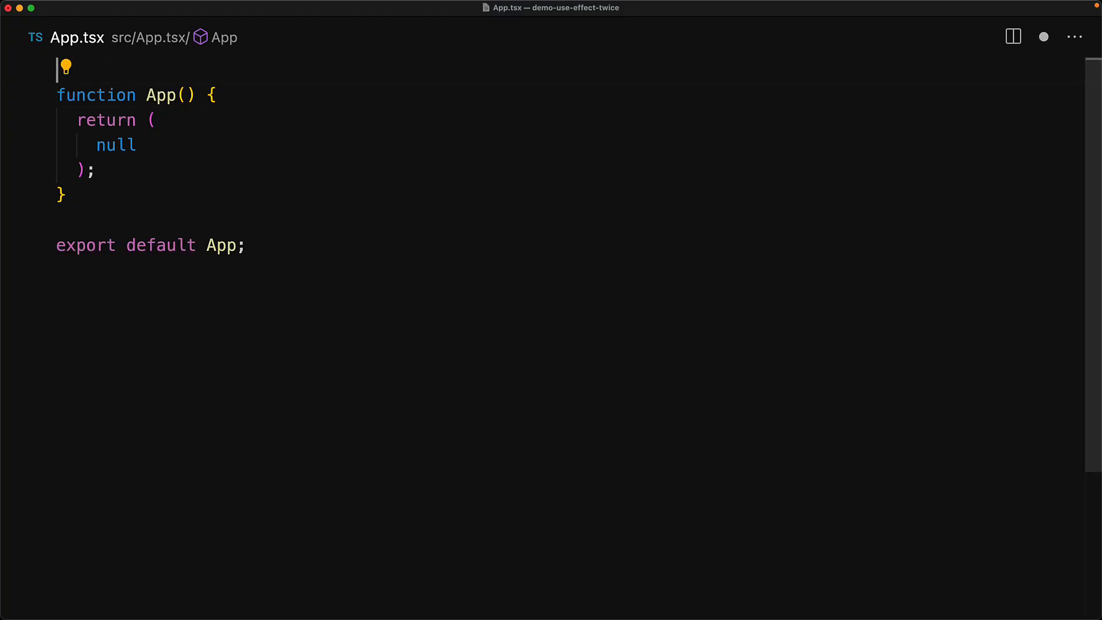
type("import { Timer } from './Timer';")
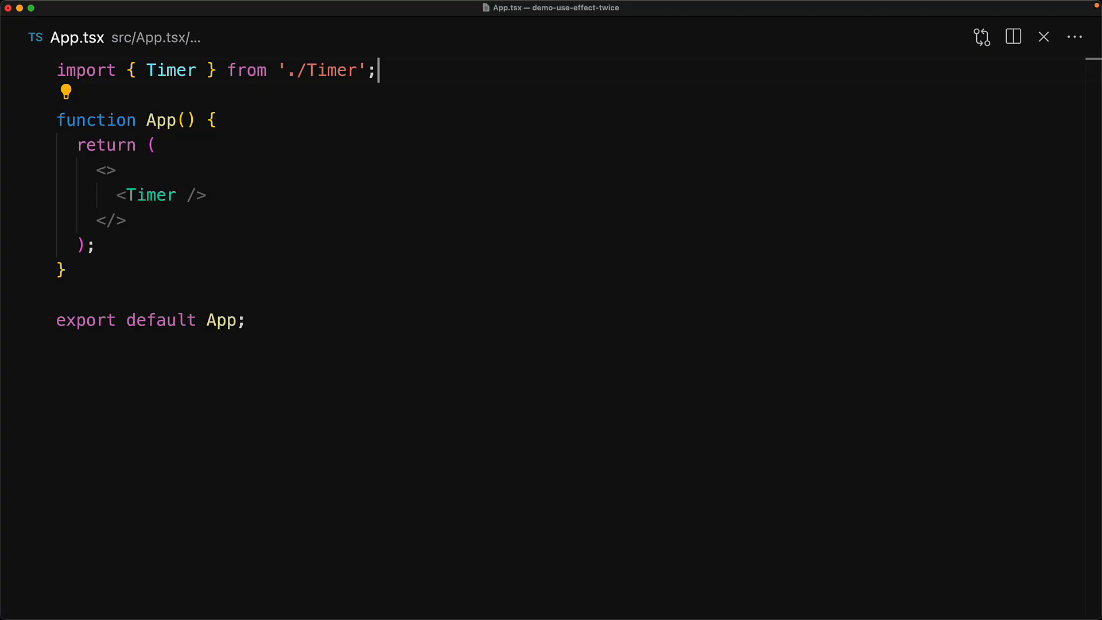
- Import useEffect and useState from 'react' and add a new line below the imports
type("import { useEffect, useState } from 'react';")
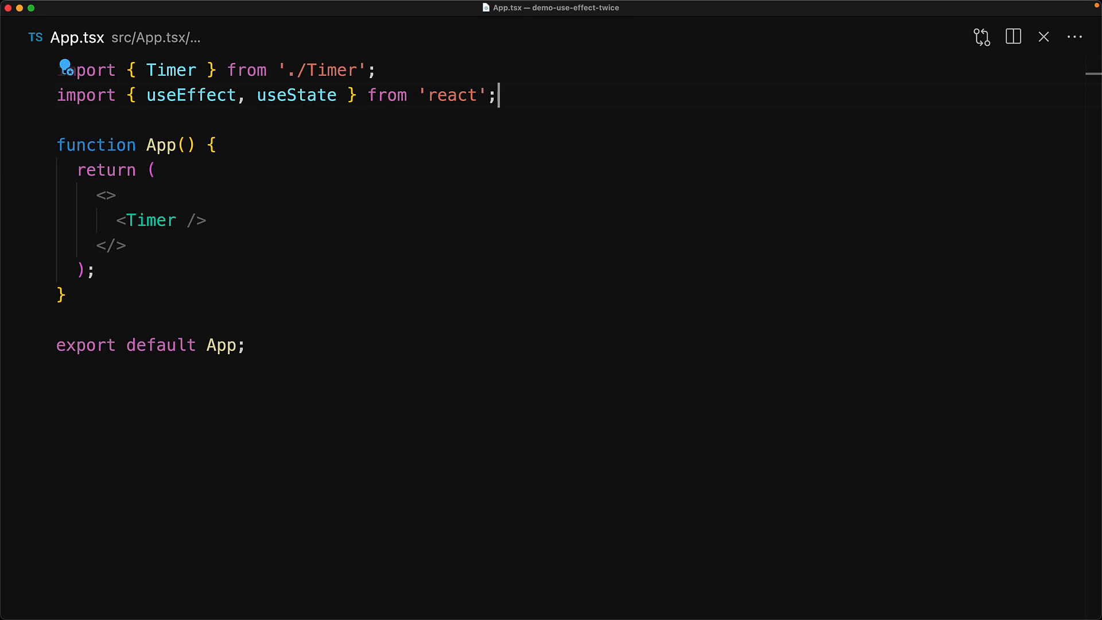
key("Enter")
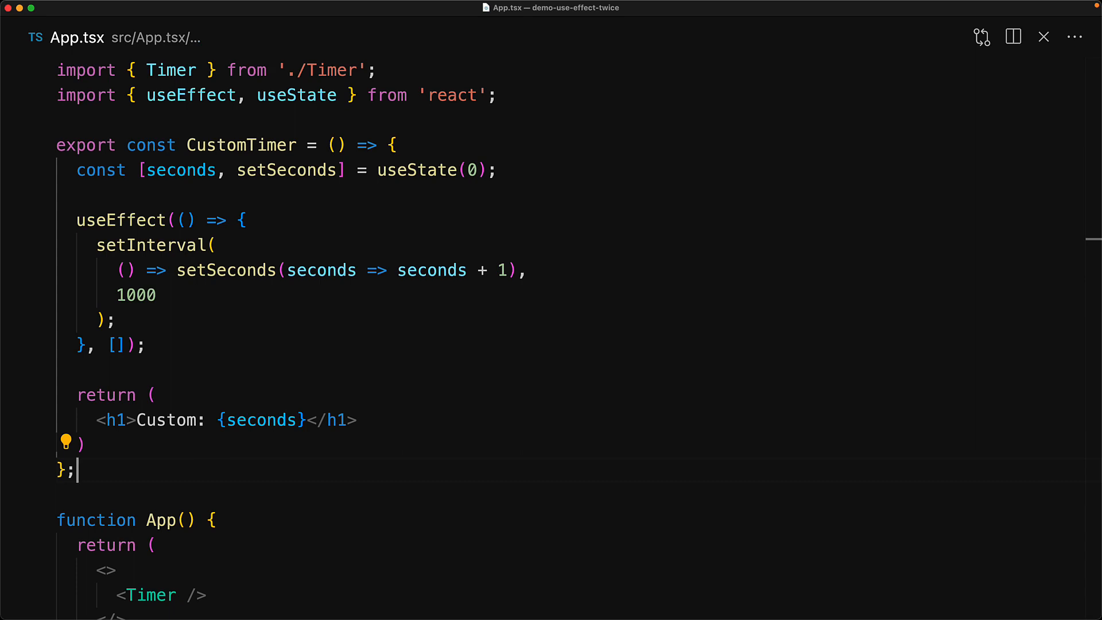
scroll("down", 3)
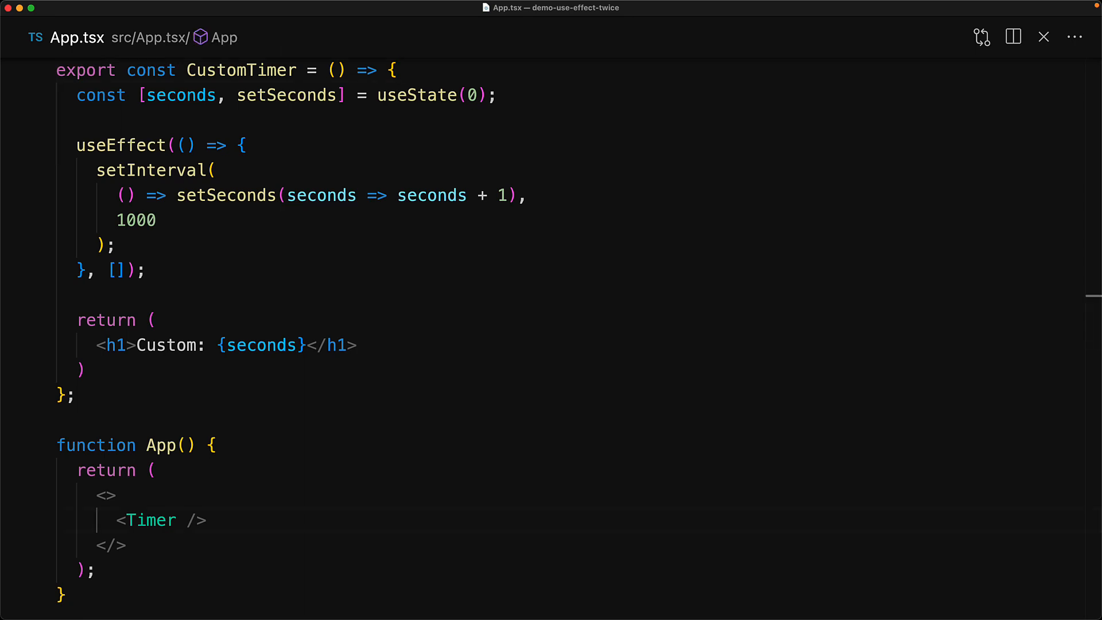
- Insert <CustomTimer/> below <Timer /> in App's fragment
type("<CustomTimer/>")
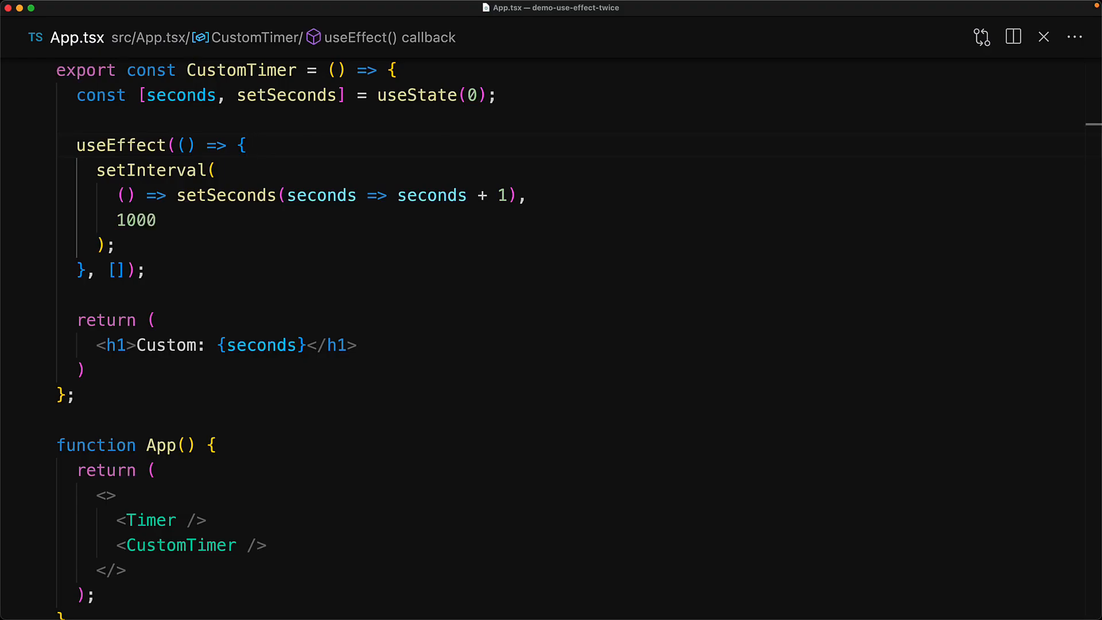
- Log 'Mounting' in the effect and return a cleanup logging 'Unmounting'
type("console.log('Mounting')")
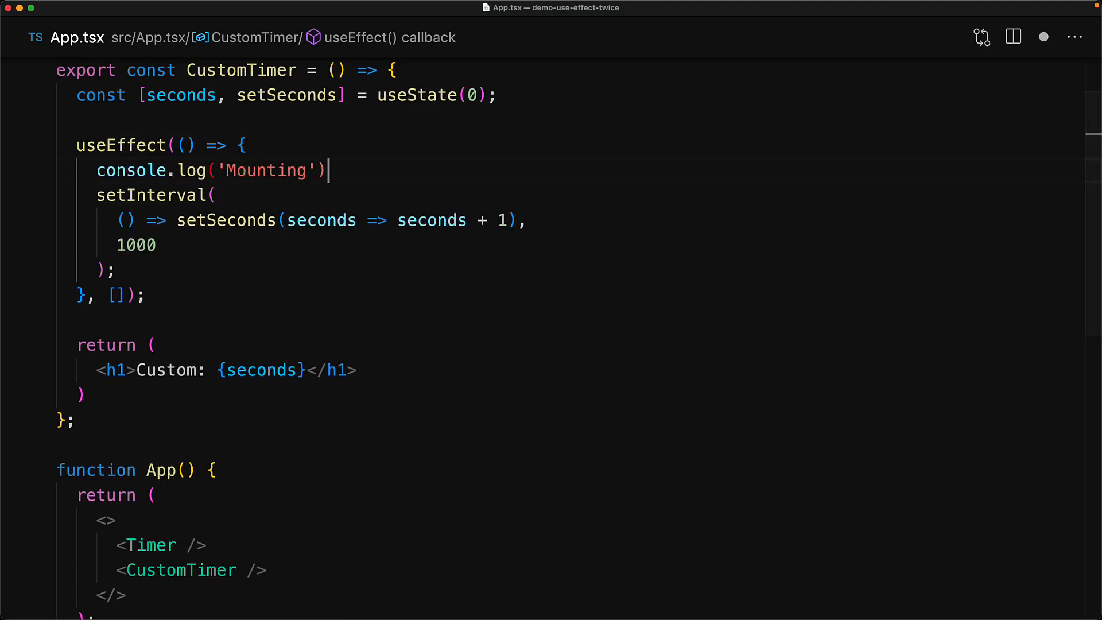
type(";")
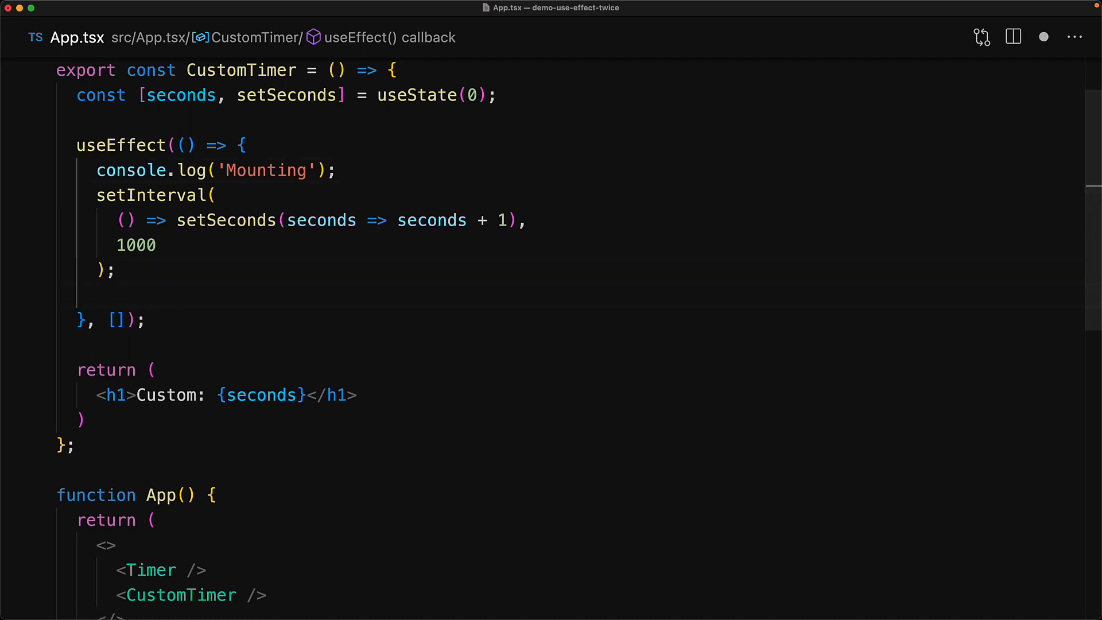
type("return () => console.log('Unmounting');")
left_click(586, 195)
type("const interval = ")
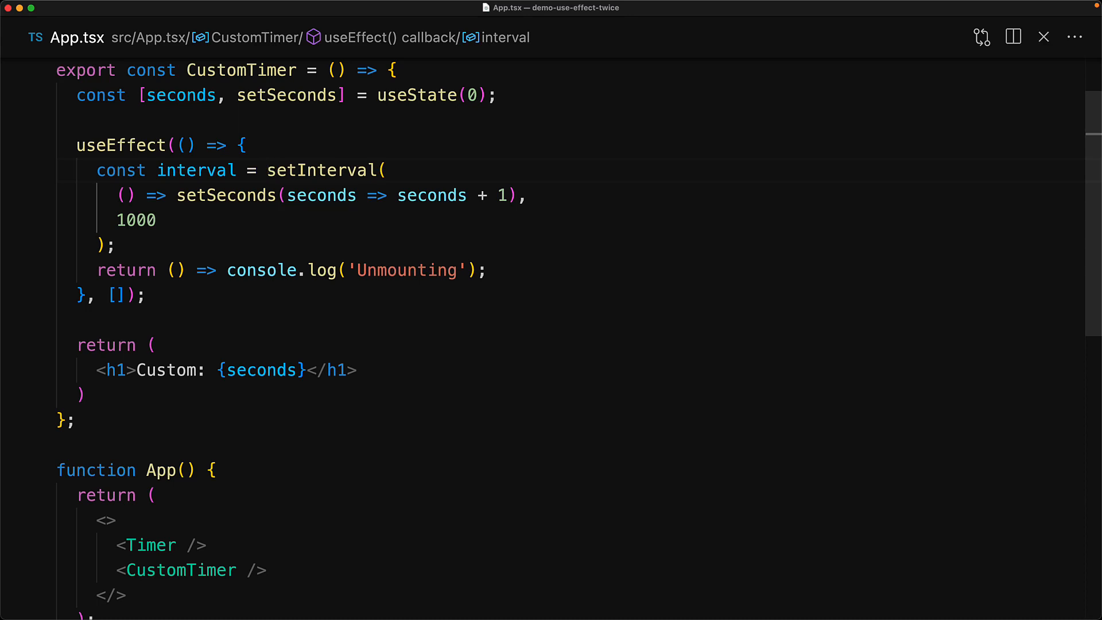
- Replace console.log('Unmounting') in the cleanup with clearInterval(interval);
left_click(227, 270)
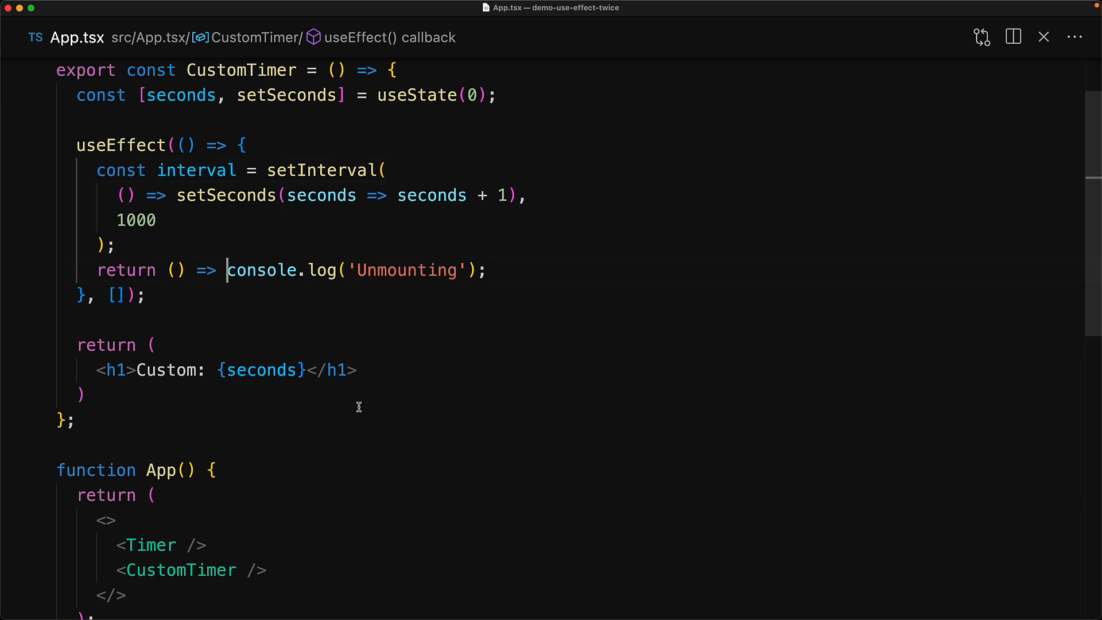
left_click_drag(228, 270, 488, 270)
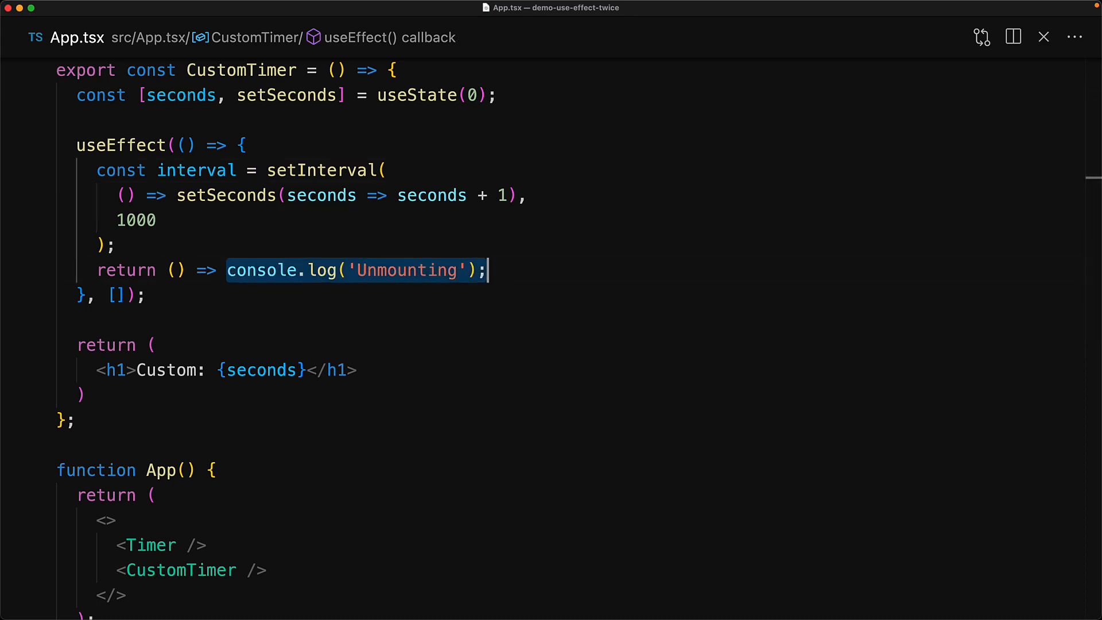
type("clearInterval(interval)")
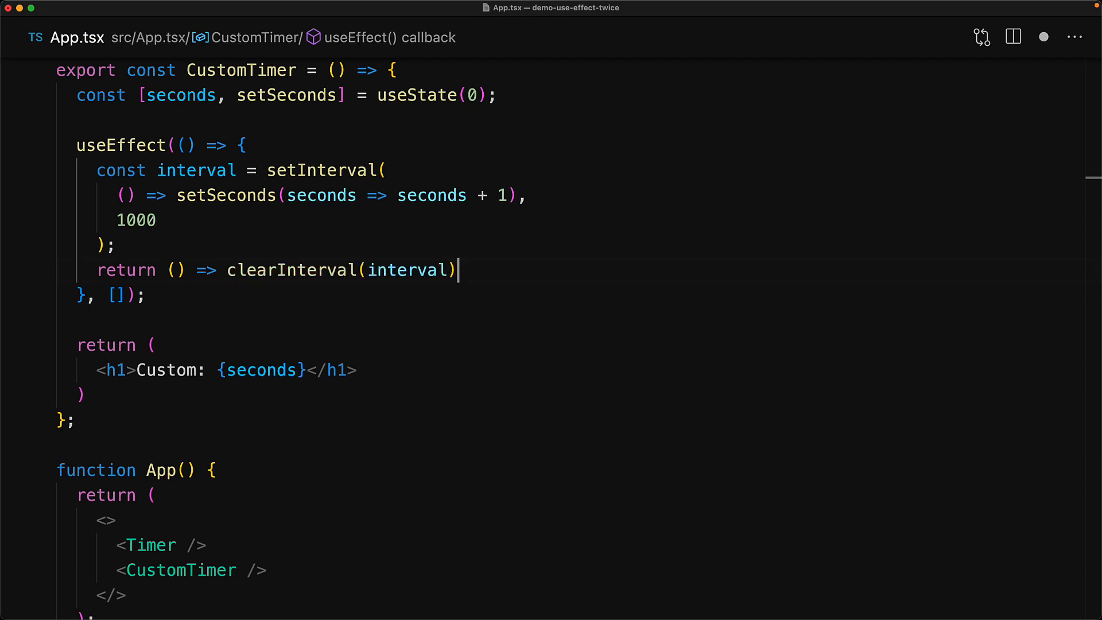
type(";")
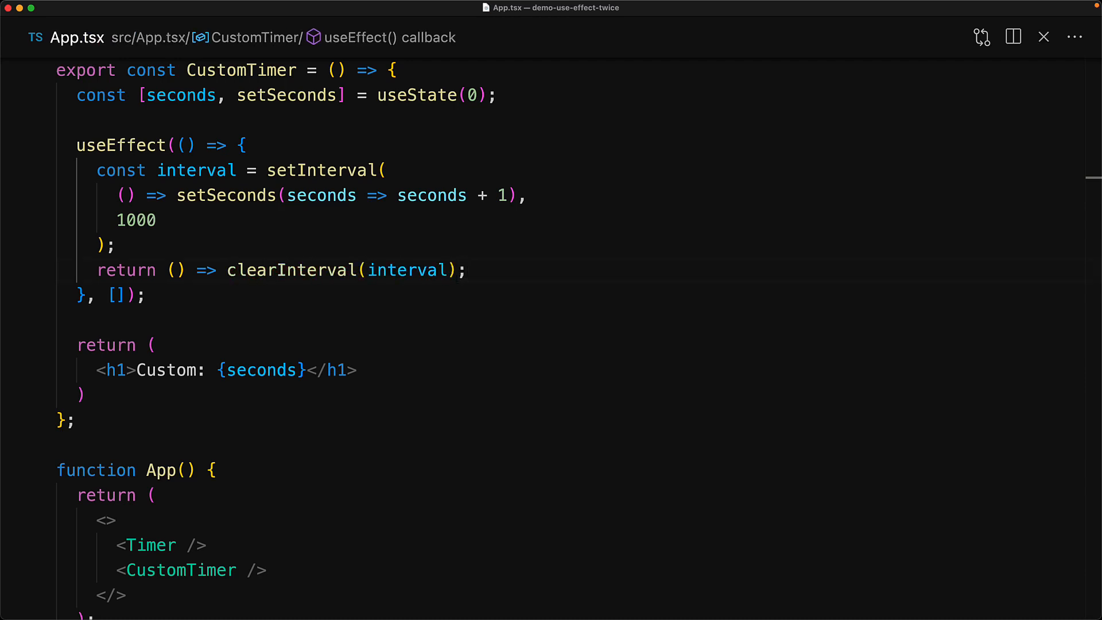